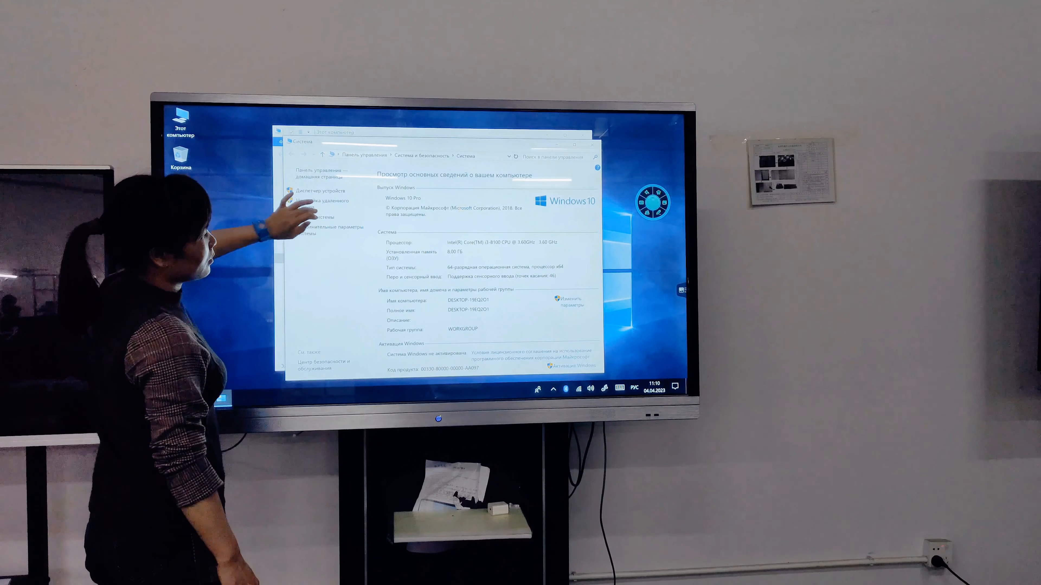
Show Device Manager's hardware list and expand Disk drives to reveal the installed drive.
click(322, 198)
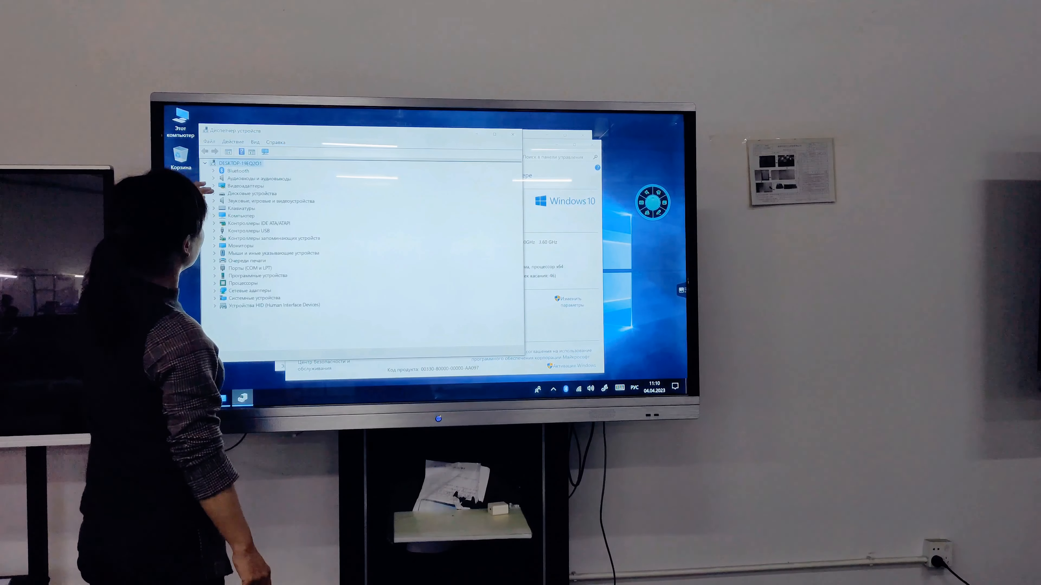
click(215, 193)
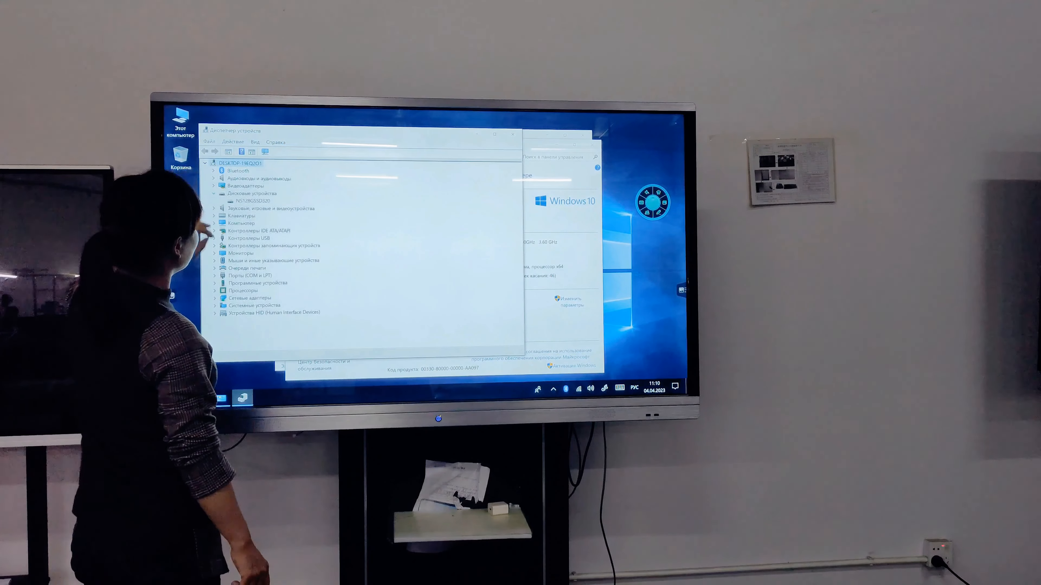